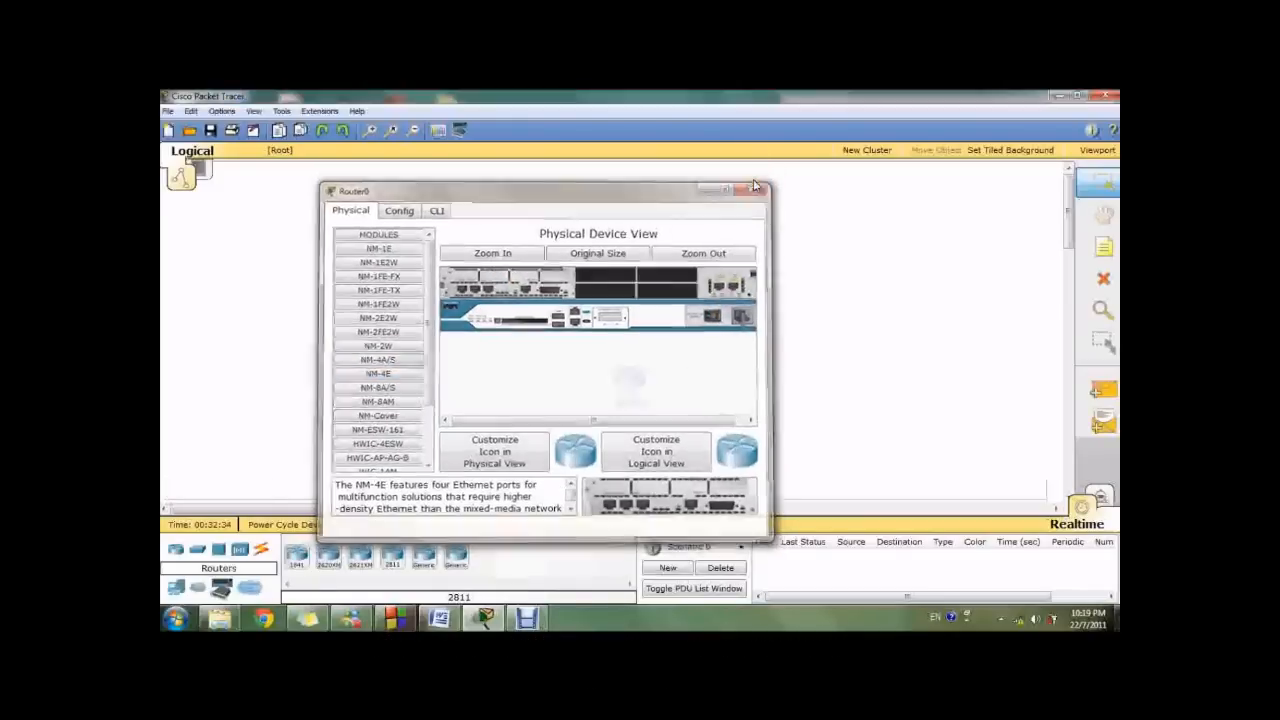
Close Router0's settings window, then view and close Router1's settings window
click(753, 189)
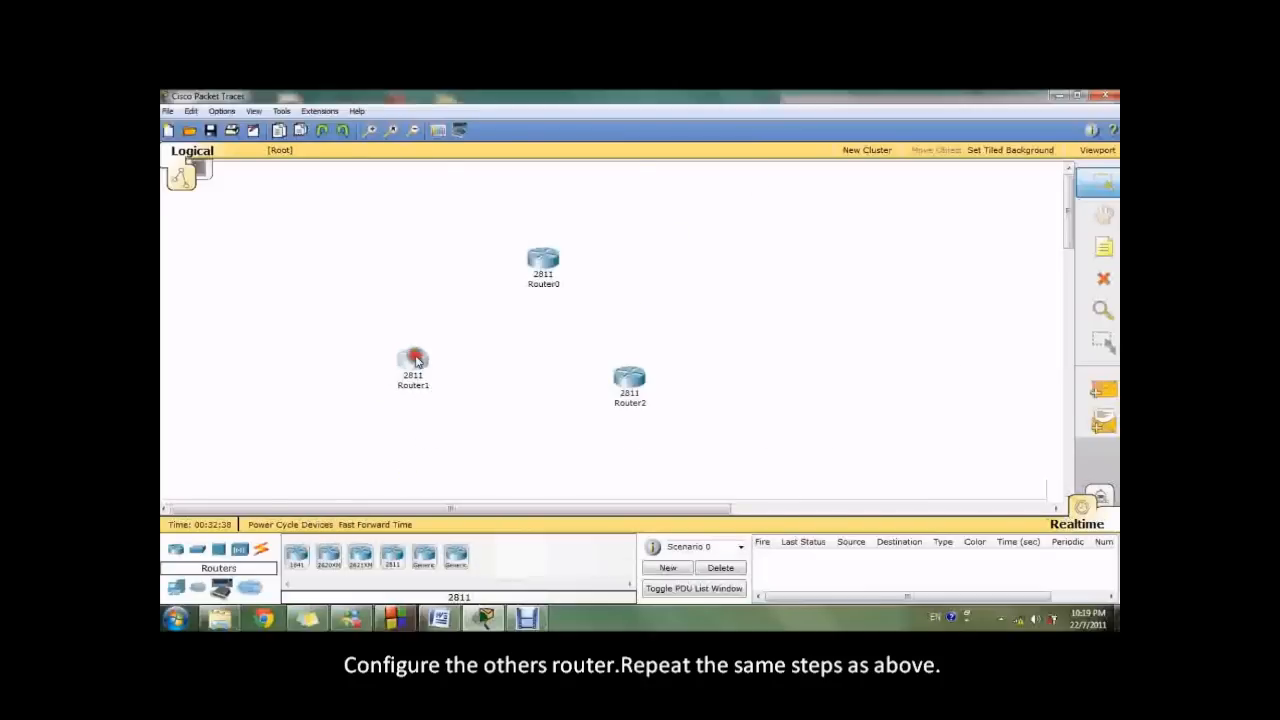
double_click(412, 360)
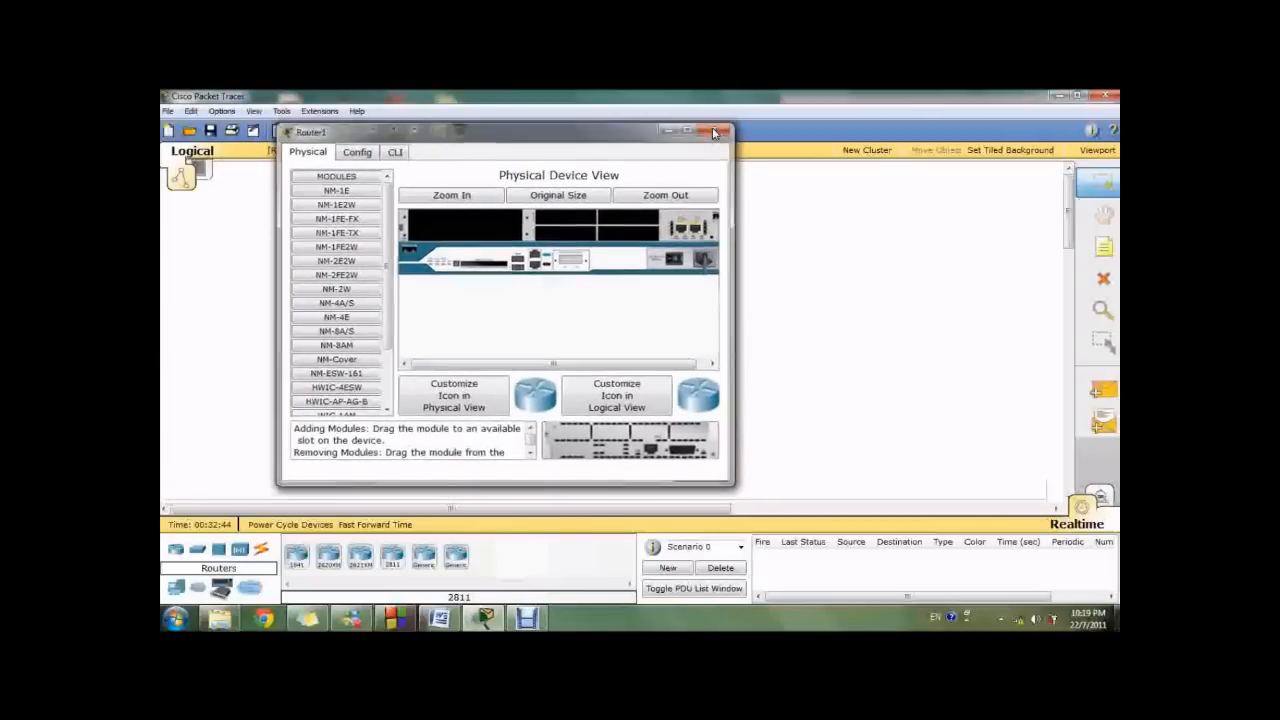
click(716, 131)
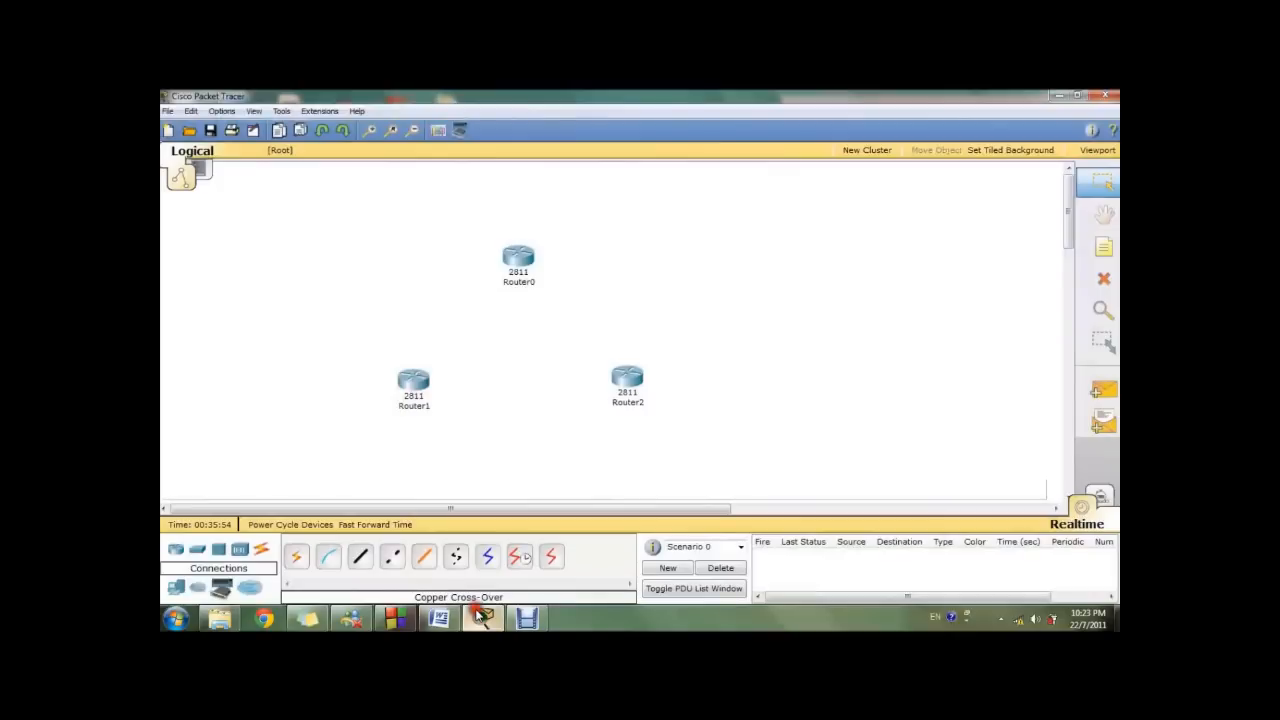
Place PCs beside the routers and run a copper cross-over cable from Router1's FastEthernet0/0
drag(483, 617, 370, 470)
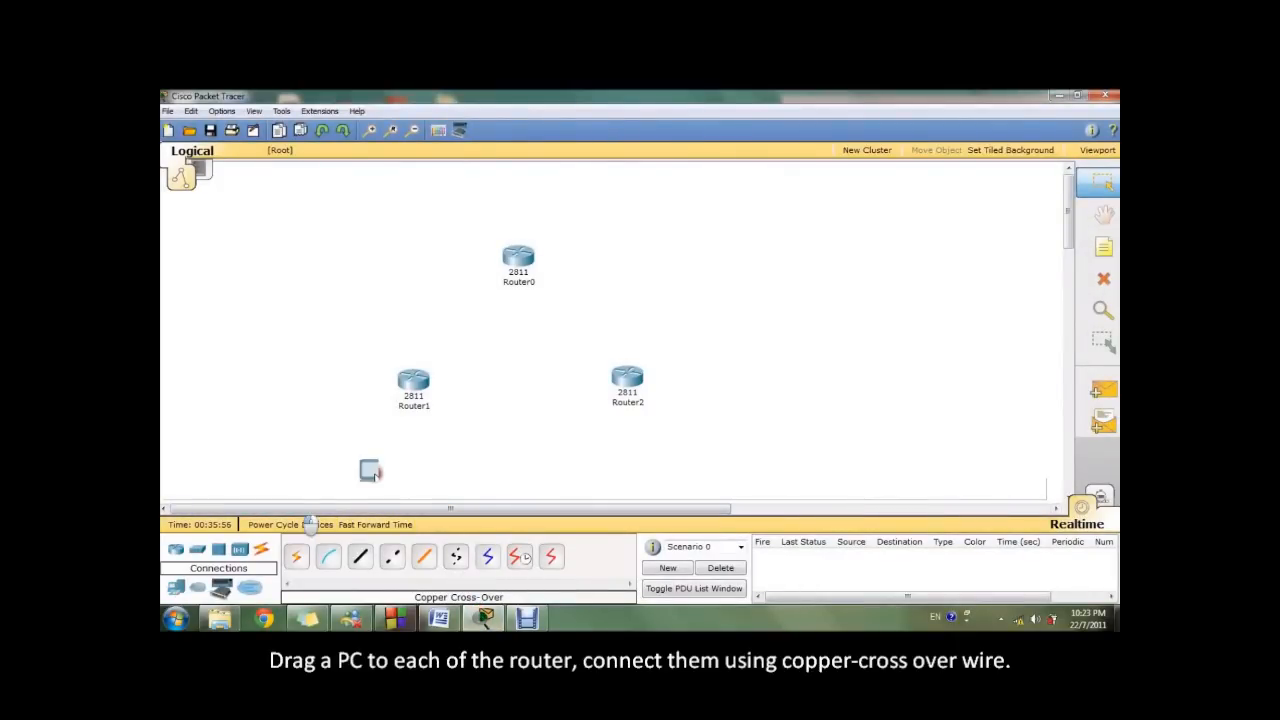
drag(370, 470, 398, 472)
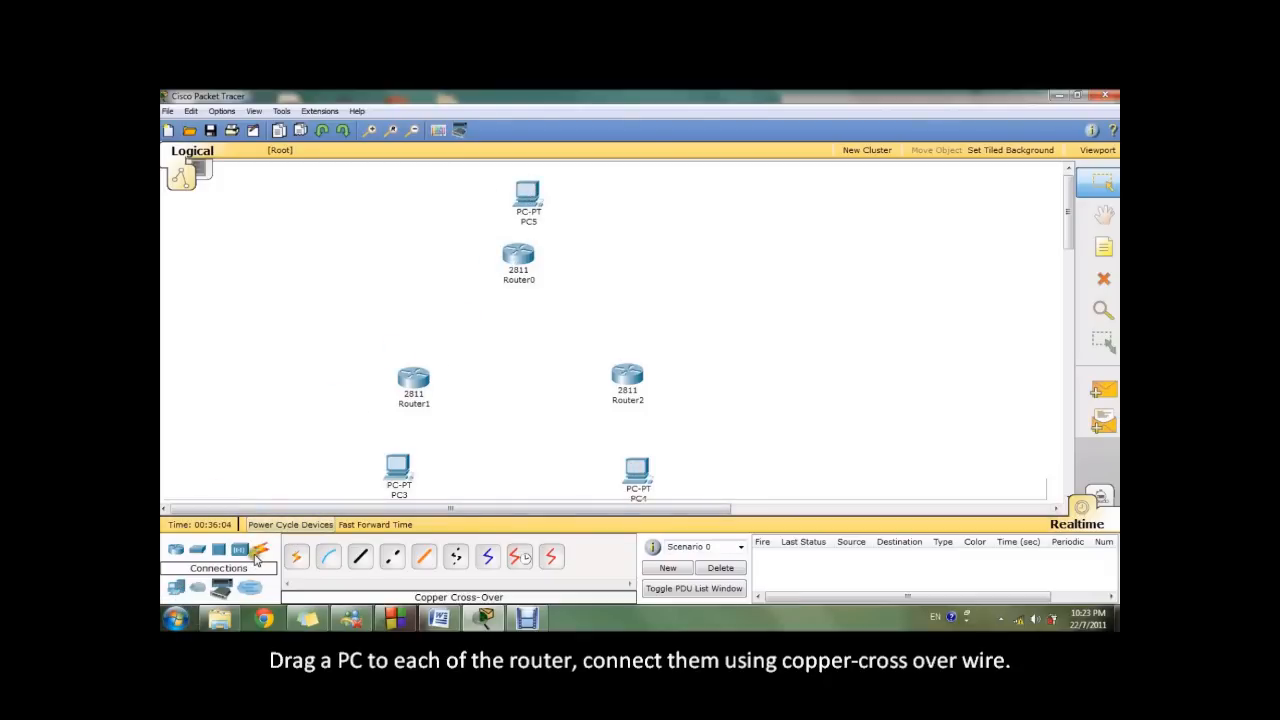
click(392, 557)
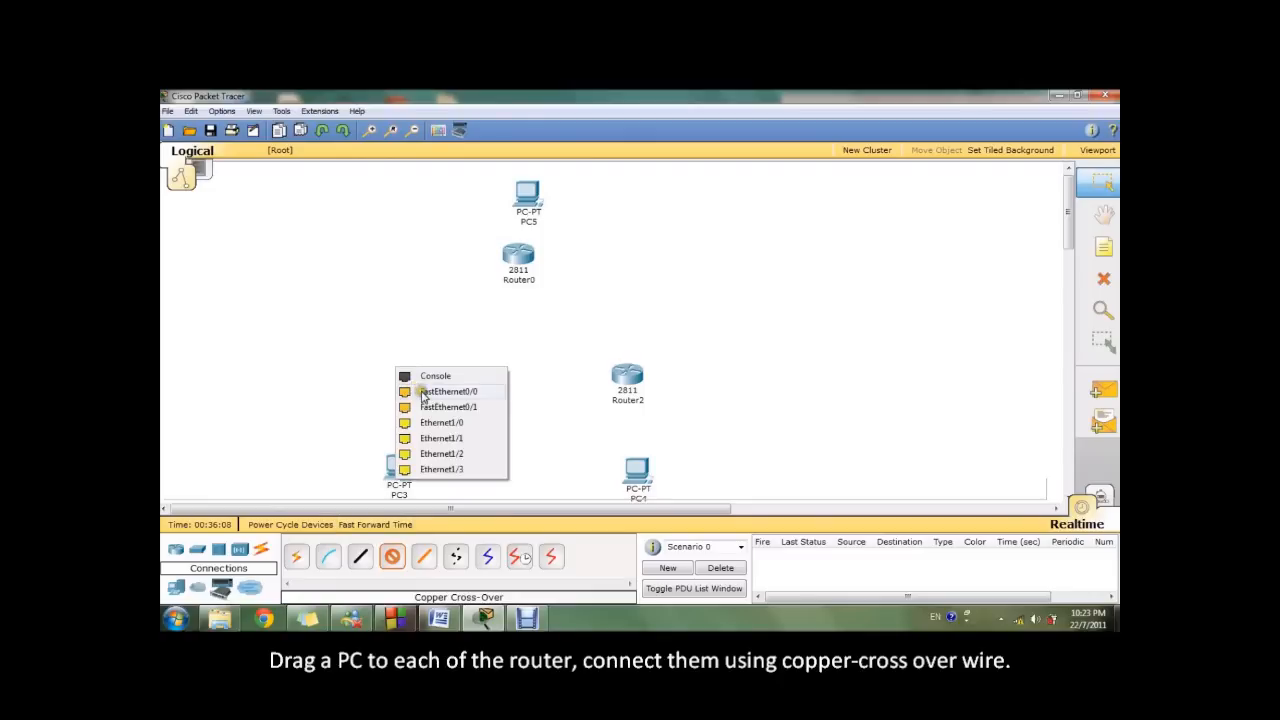
click(449, 391)
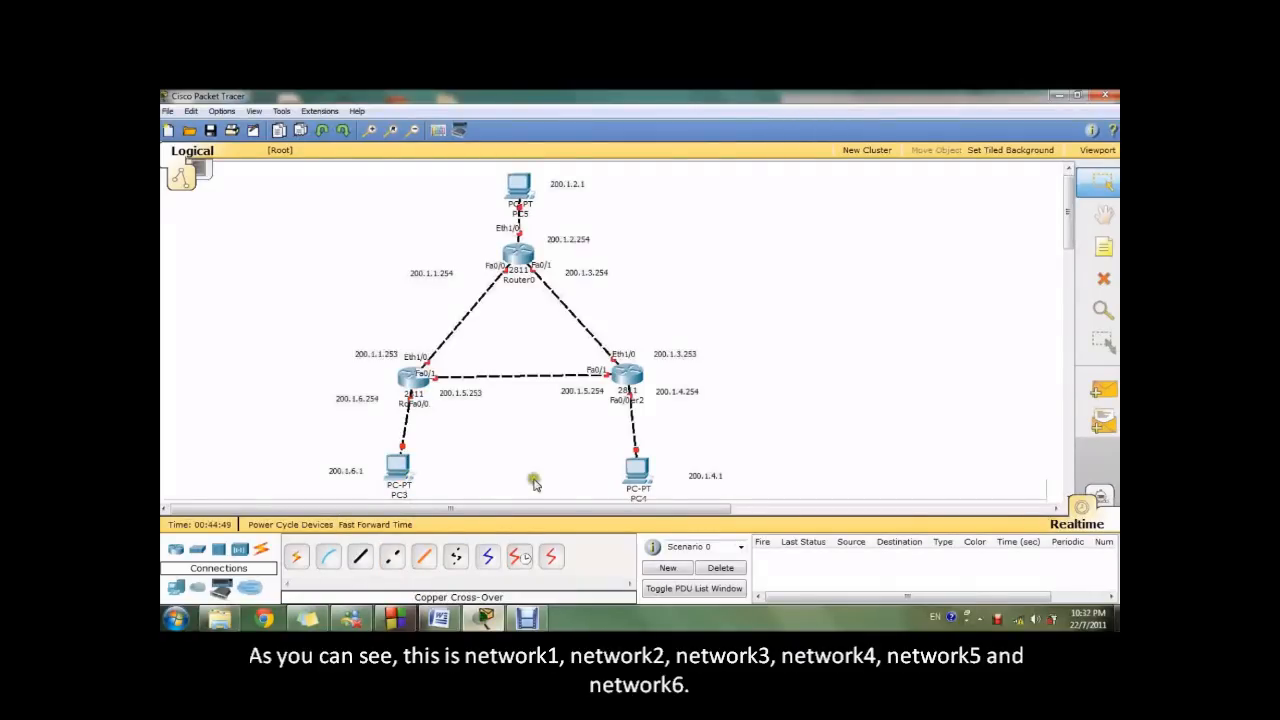
mouse_move(438, 291)
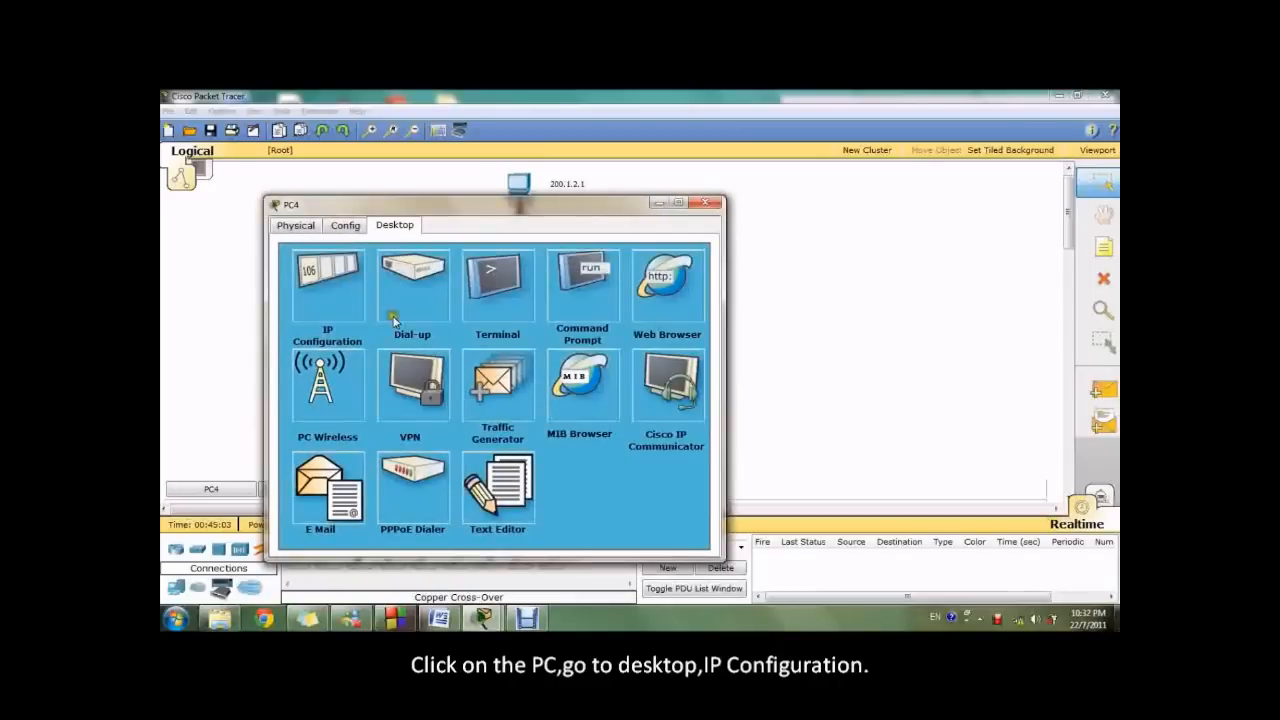
Give PC4 static IP 200.1.4.1, mask 255.255.255.0 and gateway 200.1.4.254
click(327, 285)
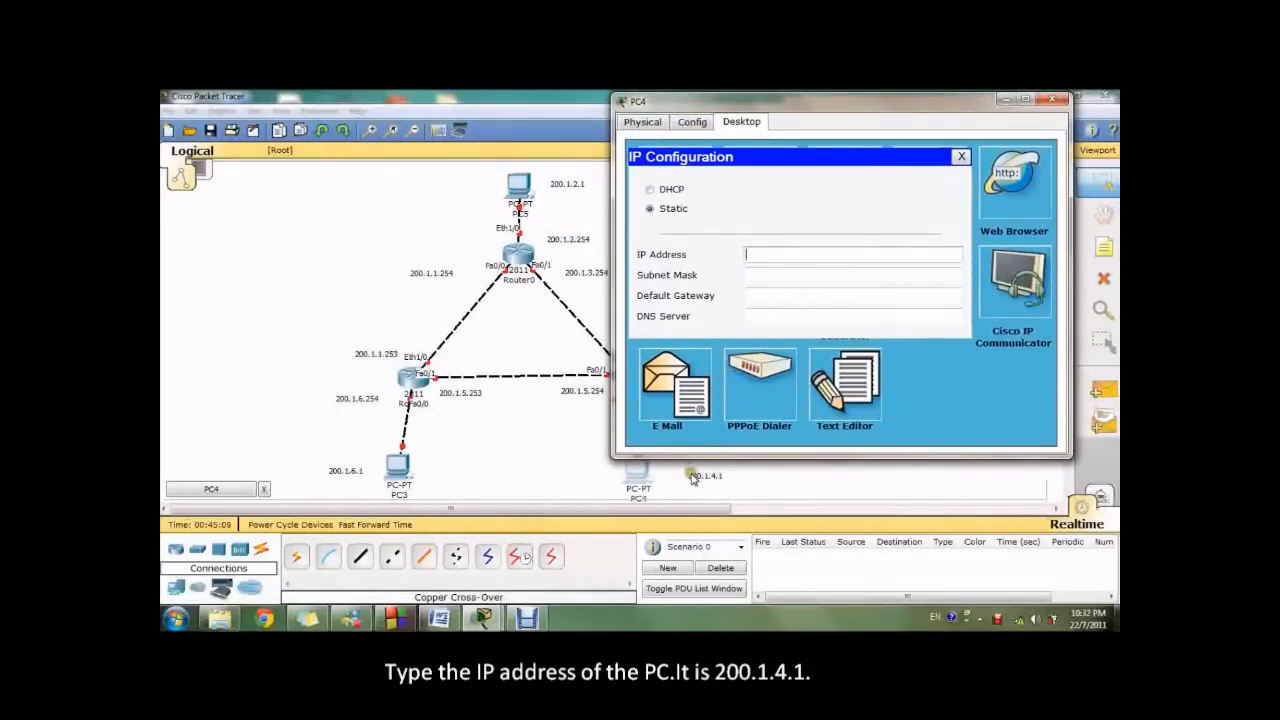
text(2)
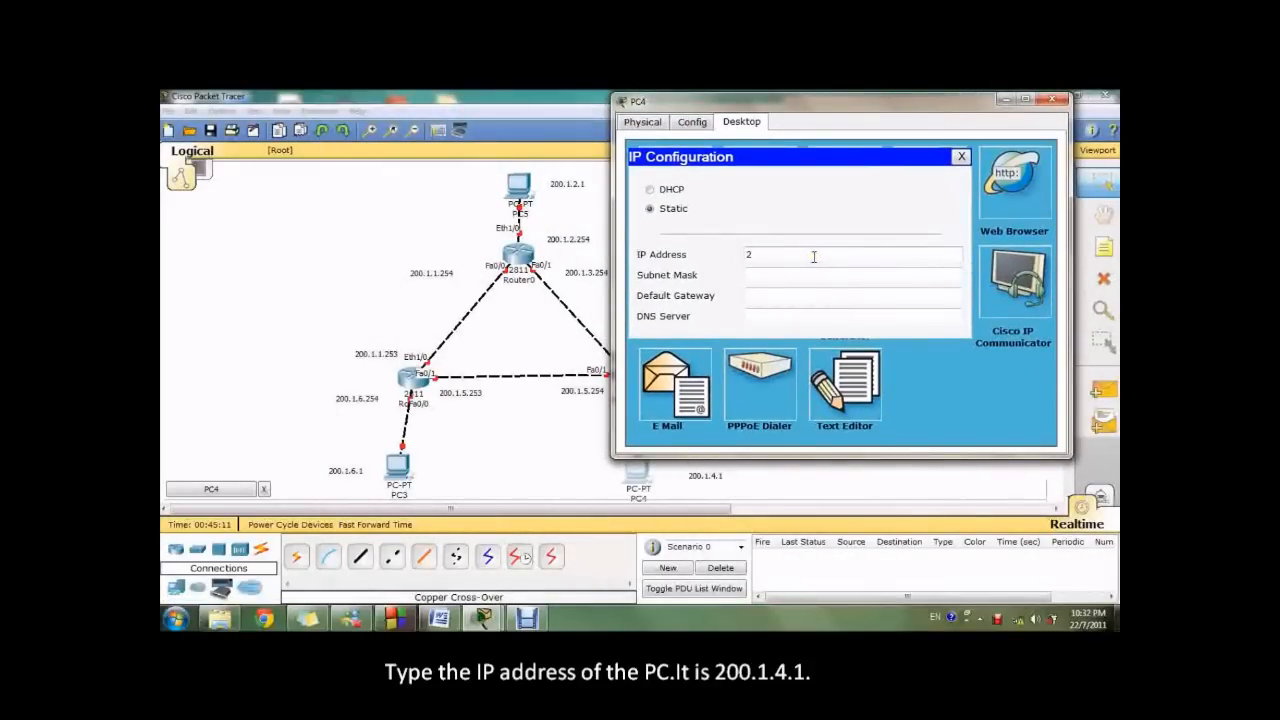
text(00.1.4)
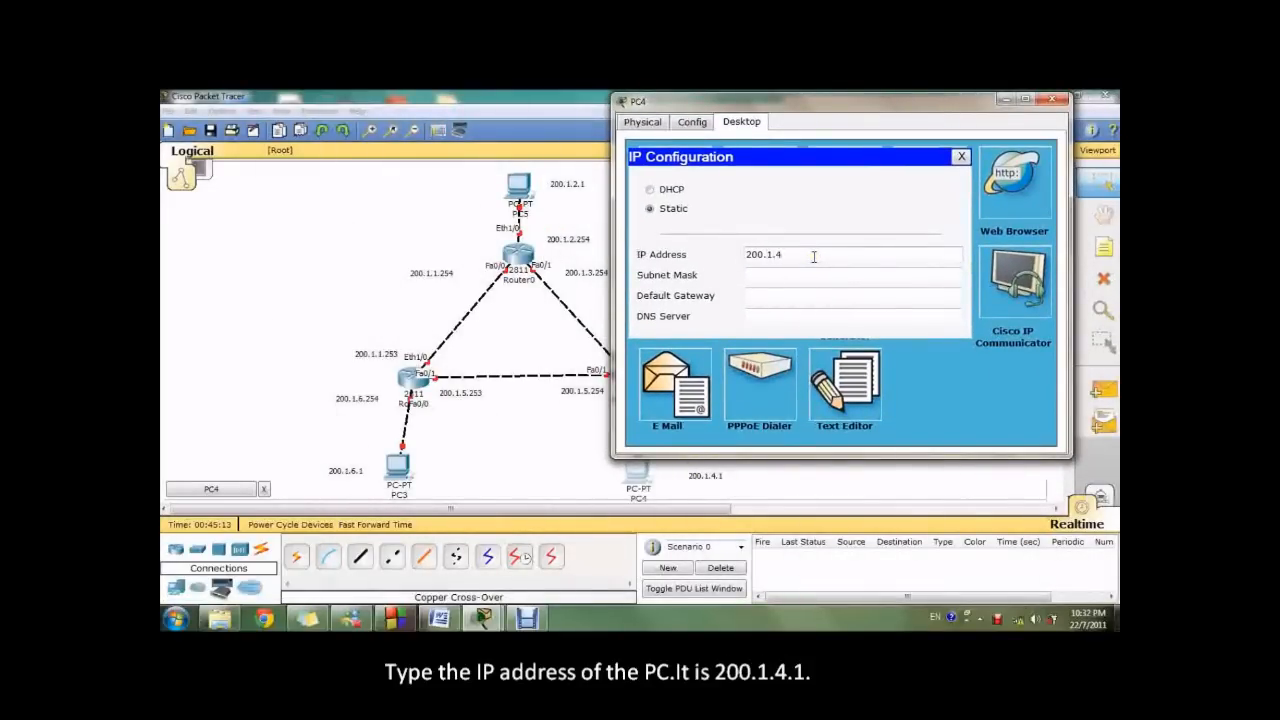
text(255.255.255.0)
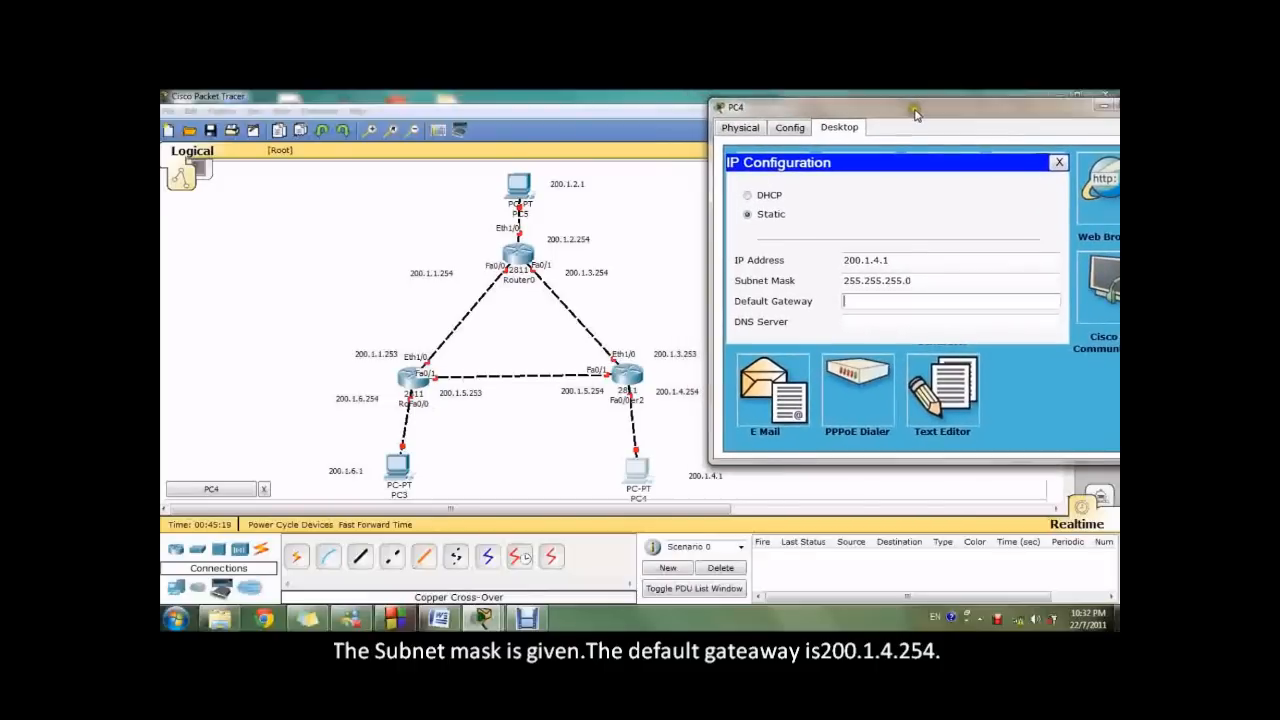
mouse_move(915, 344)
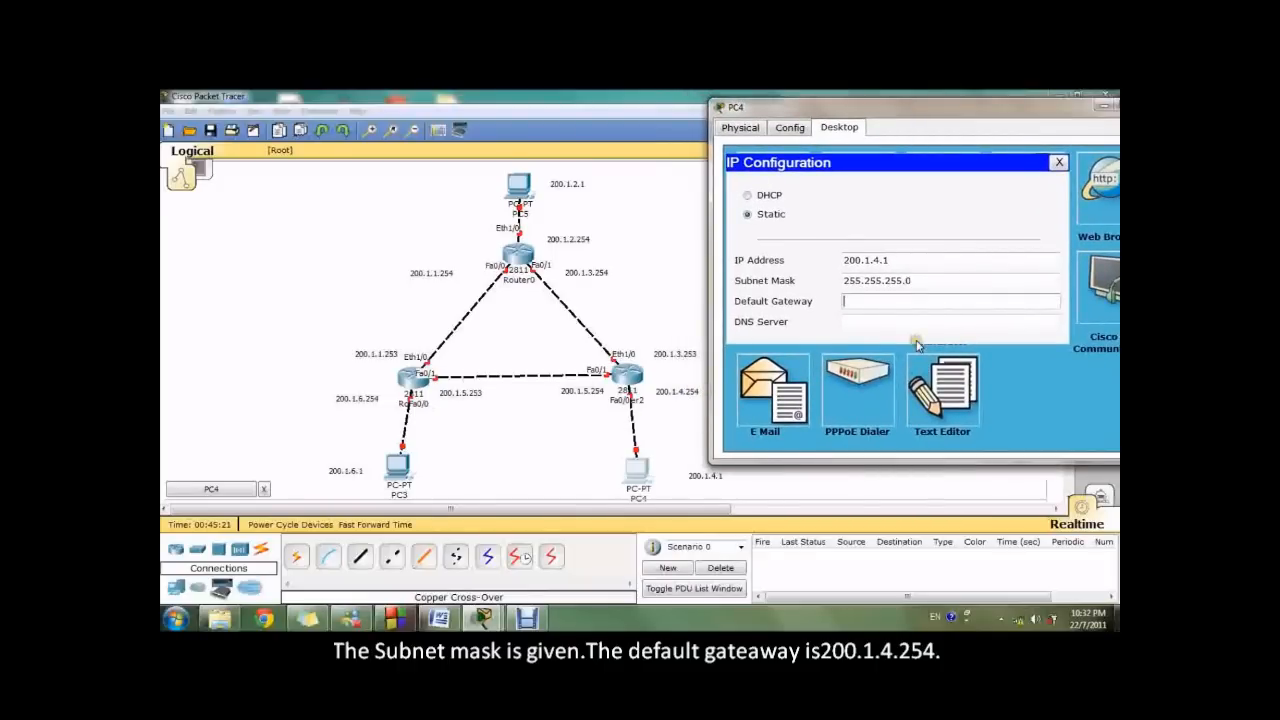
text(200.1.4.254)
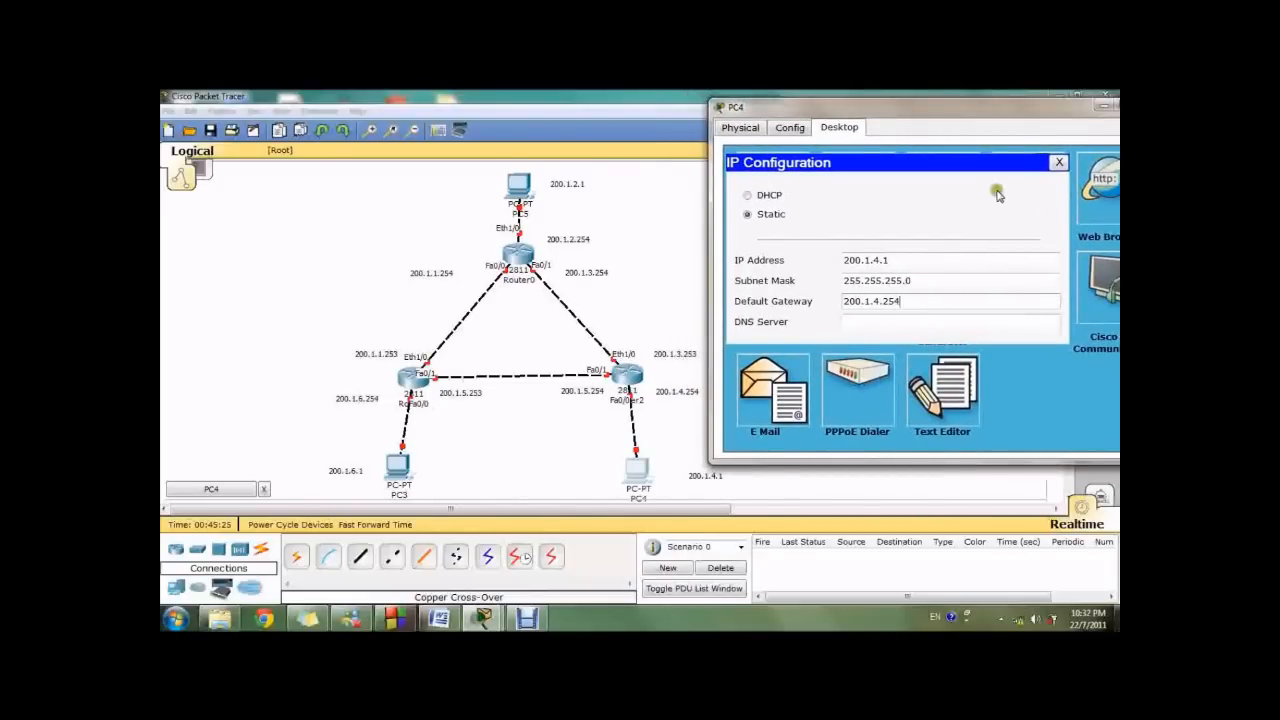
click(1057, 161)
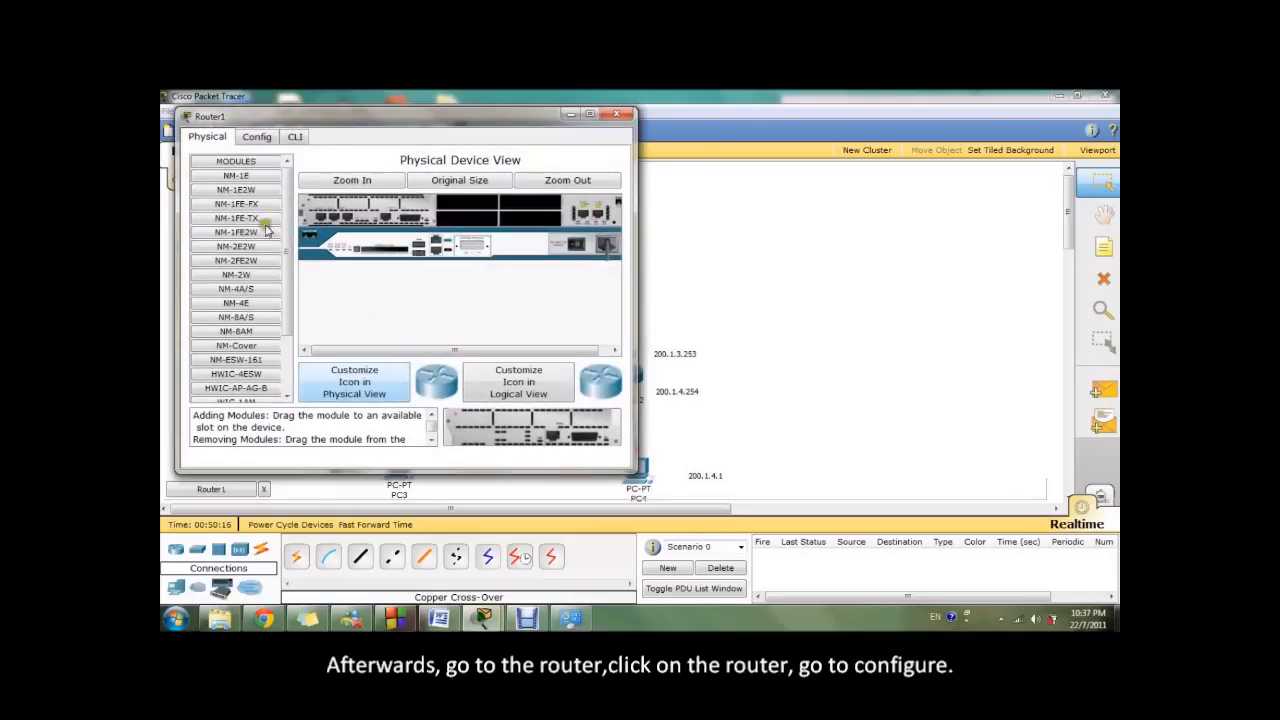
Turn on Router1's FastEthernet0/0 and address it 200.1.6.254/255.255.255.0
click(256, 137)
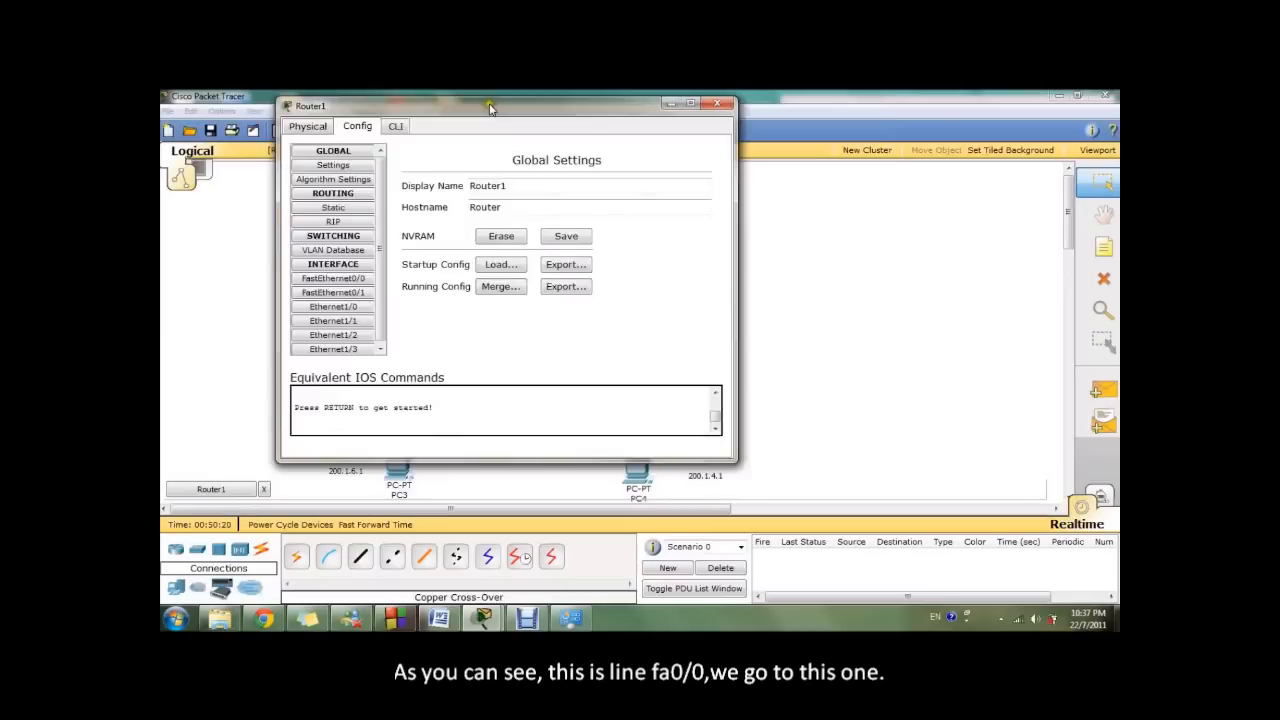
drag(490, 106, 748, 107)
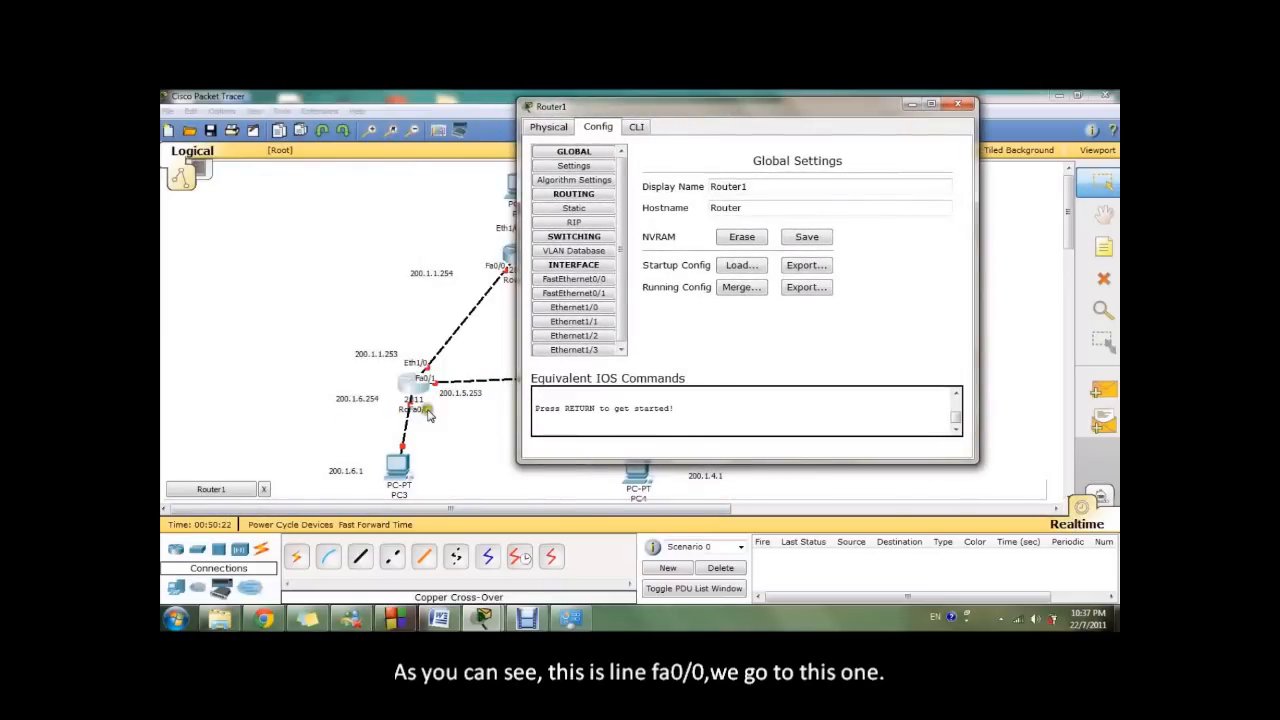
click(573, 293)
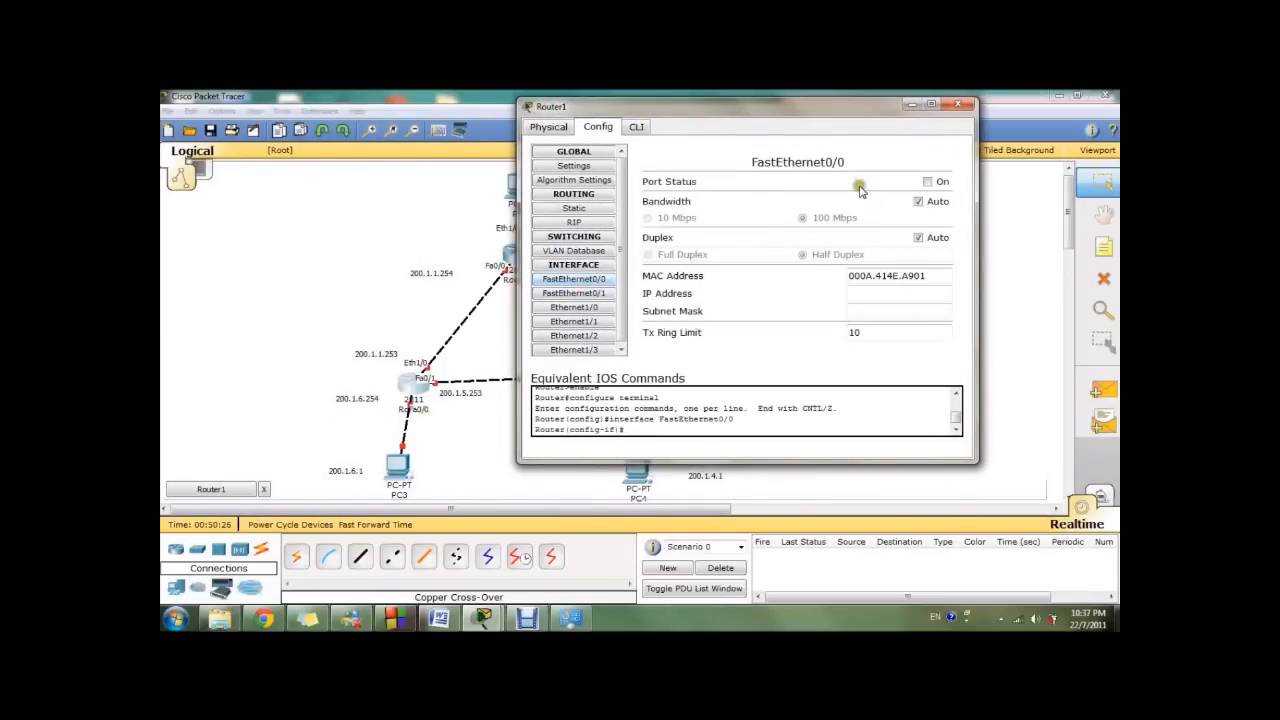
click(927, 181)
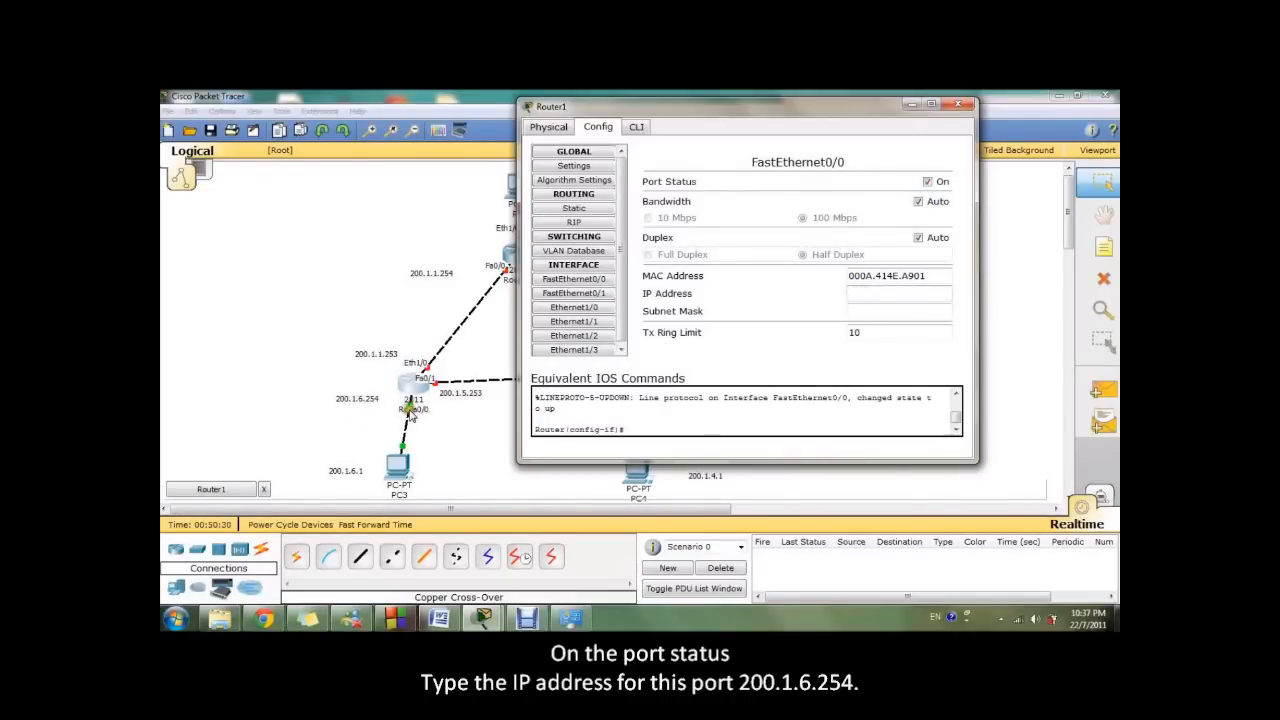
text(20)
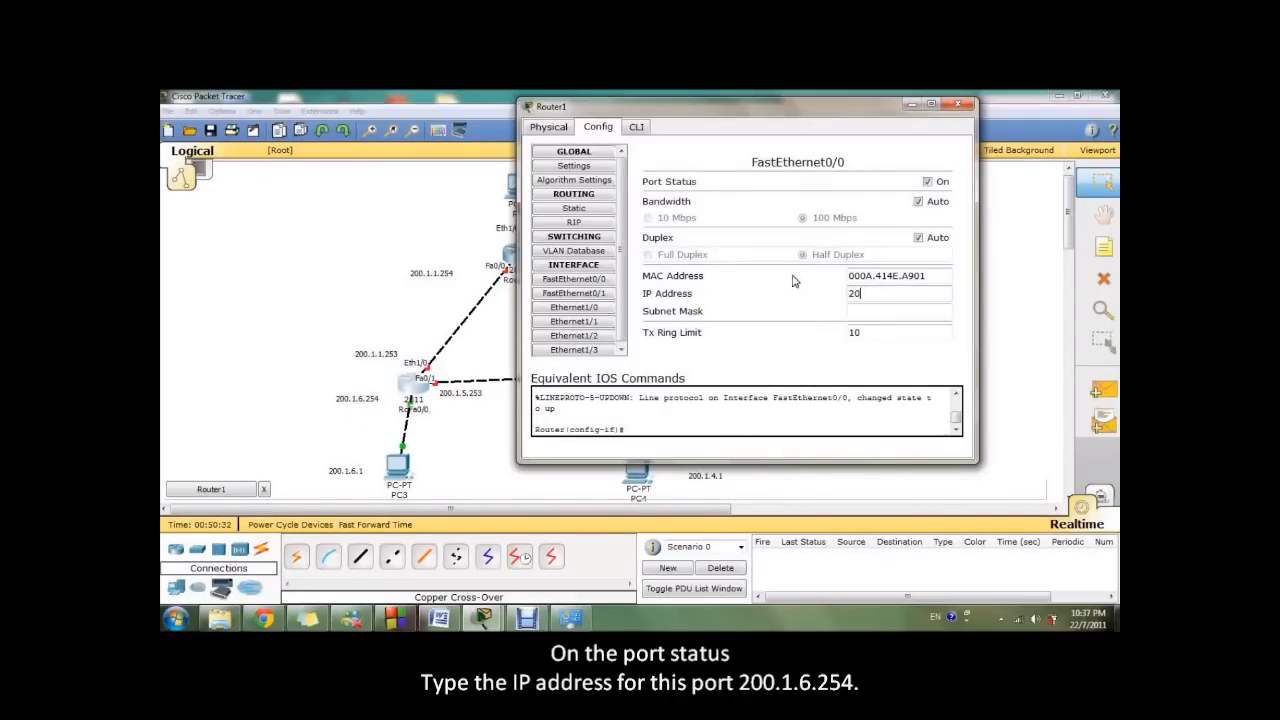
text(200.1.6.254)
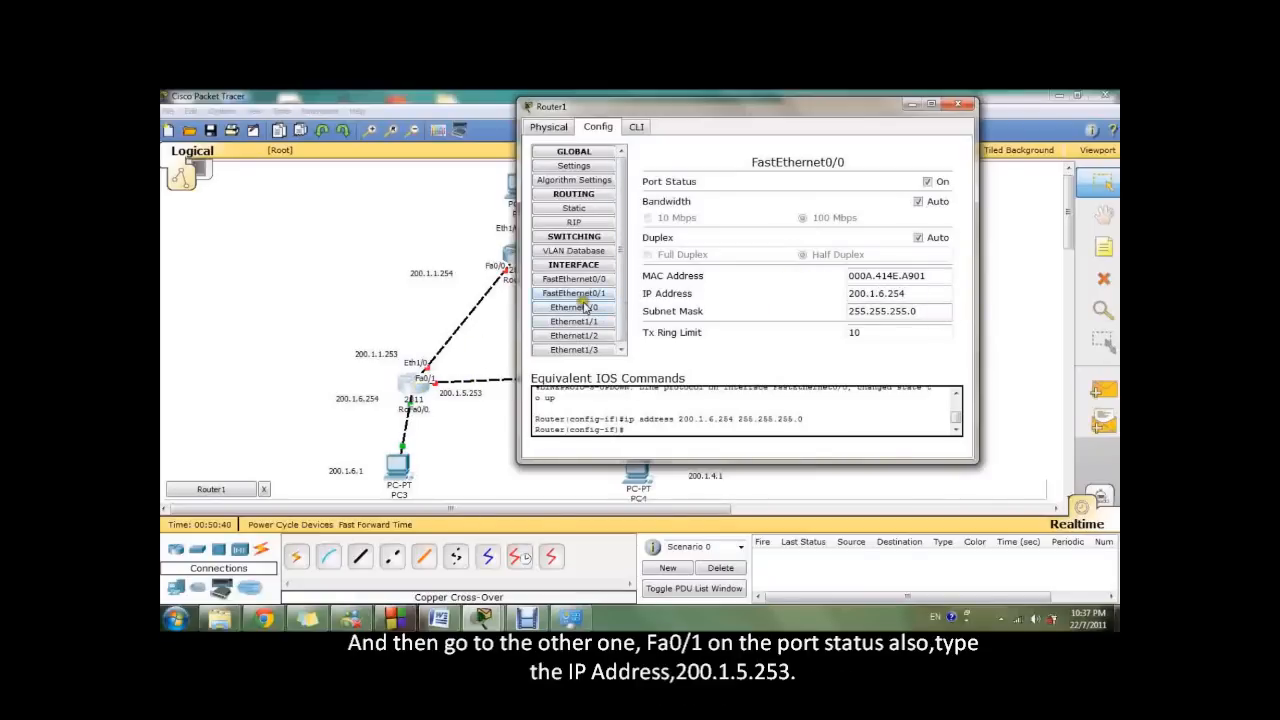
Enable FastEthernet0/1 as 200.1.5.253 and Ethernet1/0 as 200.1.1.253, mask 255.255.255.0
click(574, 292)
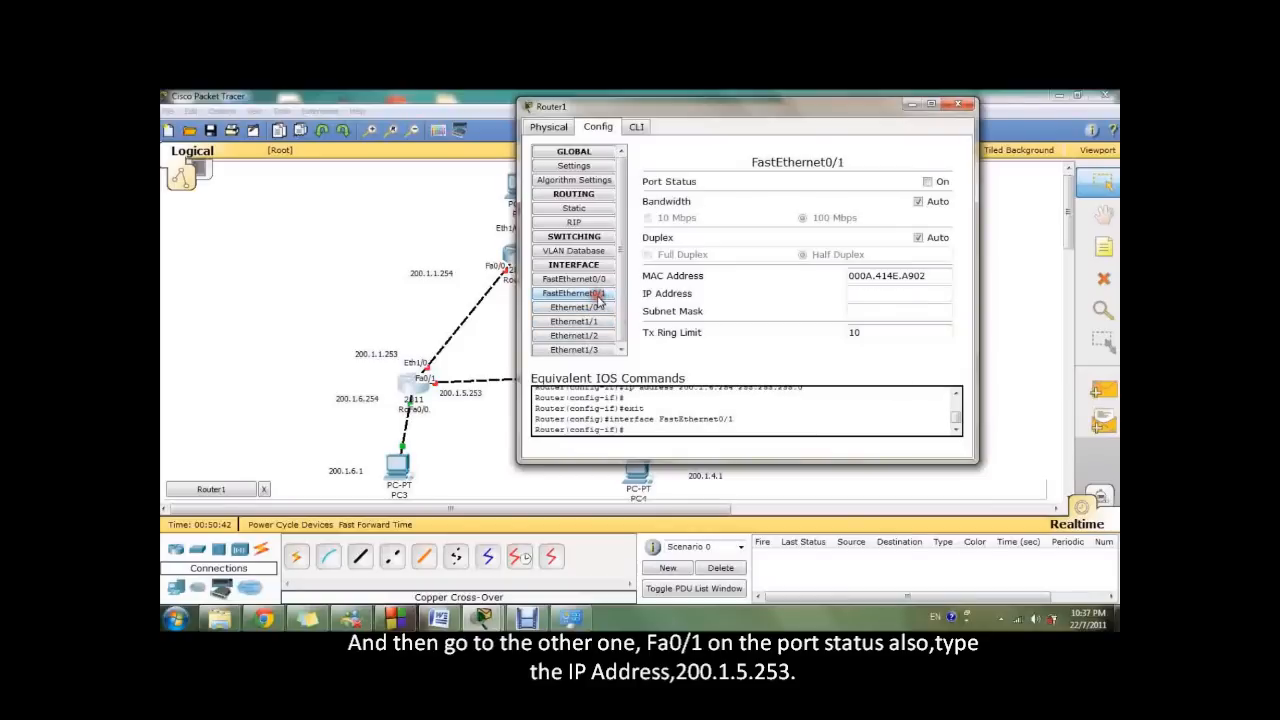
click(928, 181)
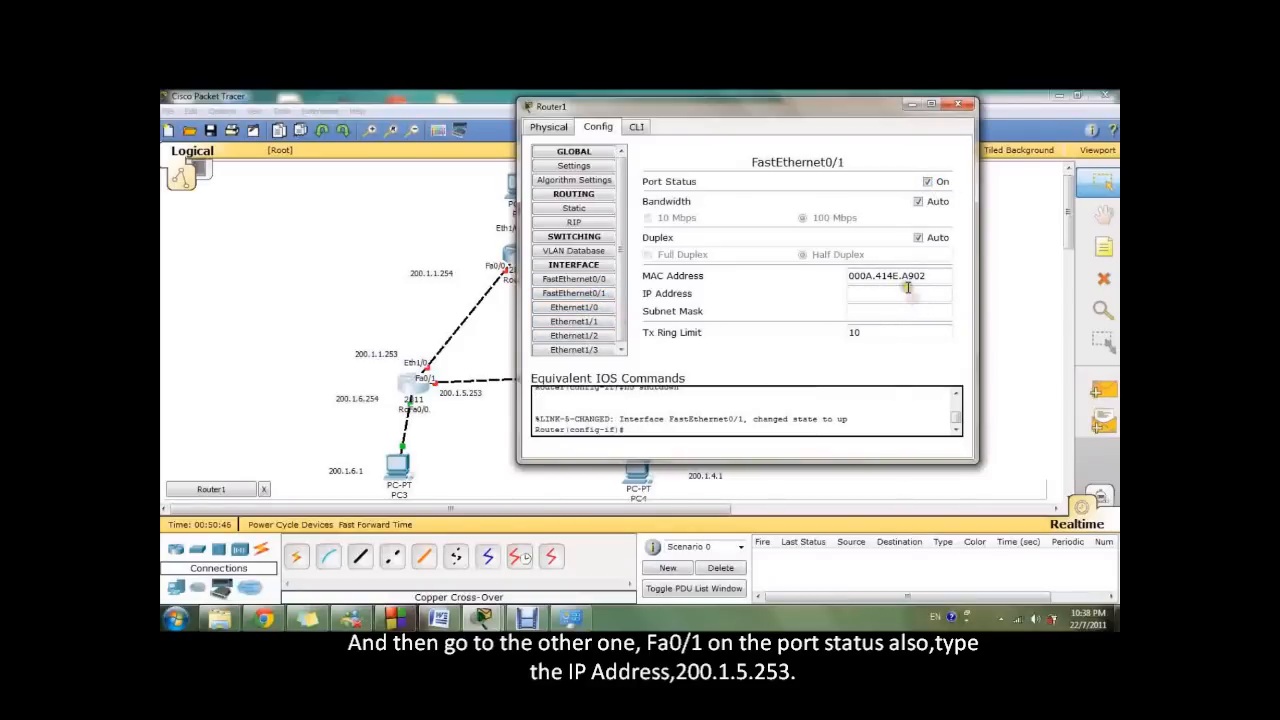
text(200.1.5.253)
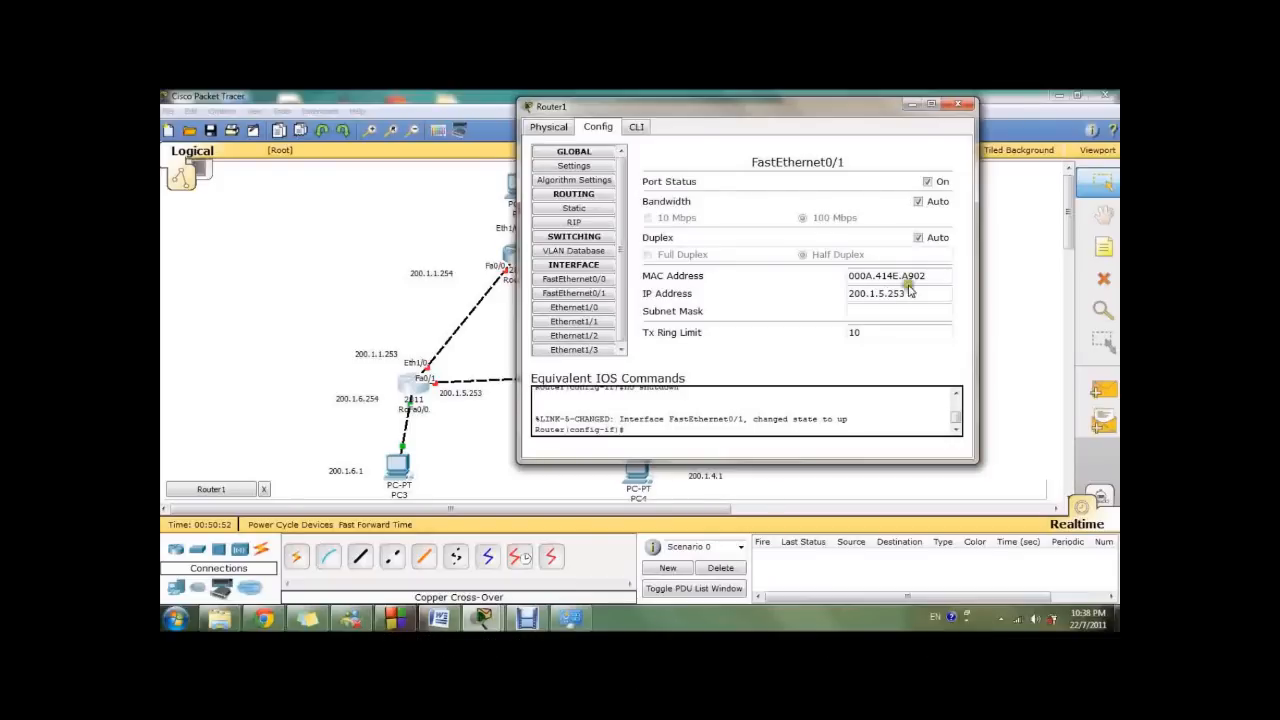
text(255.255.255.0)
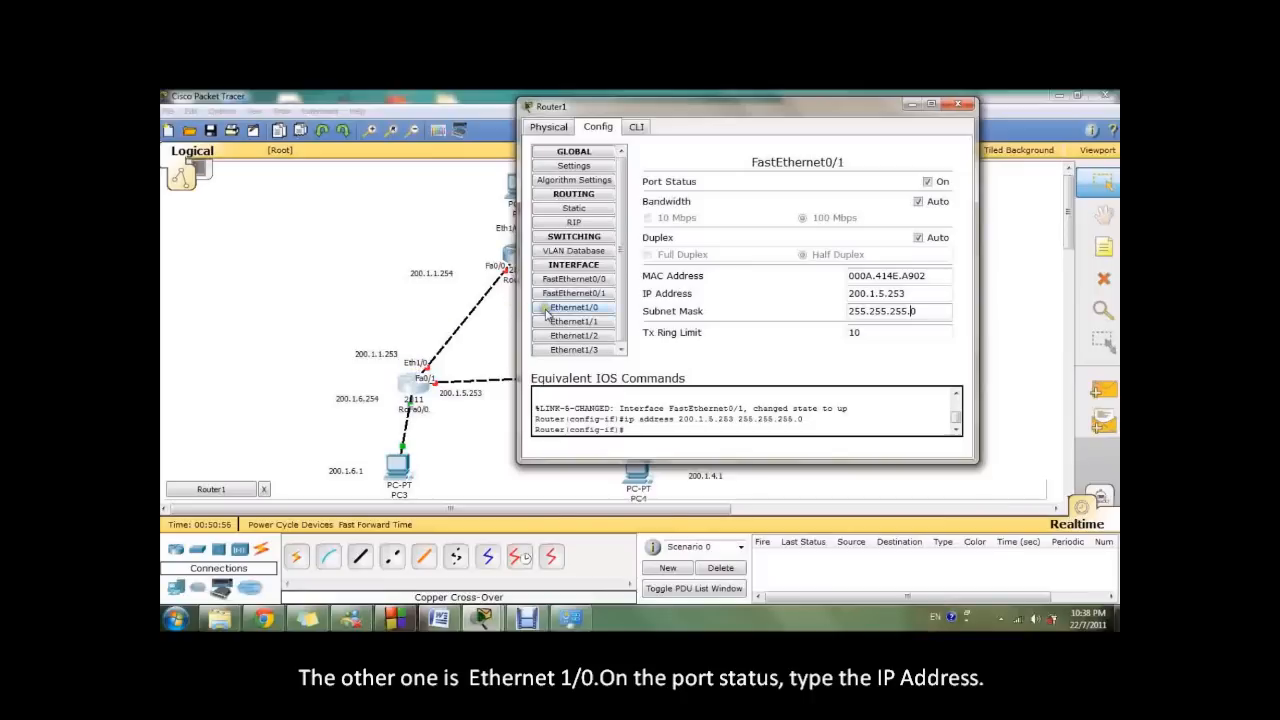
click(572, 306)
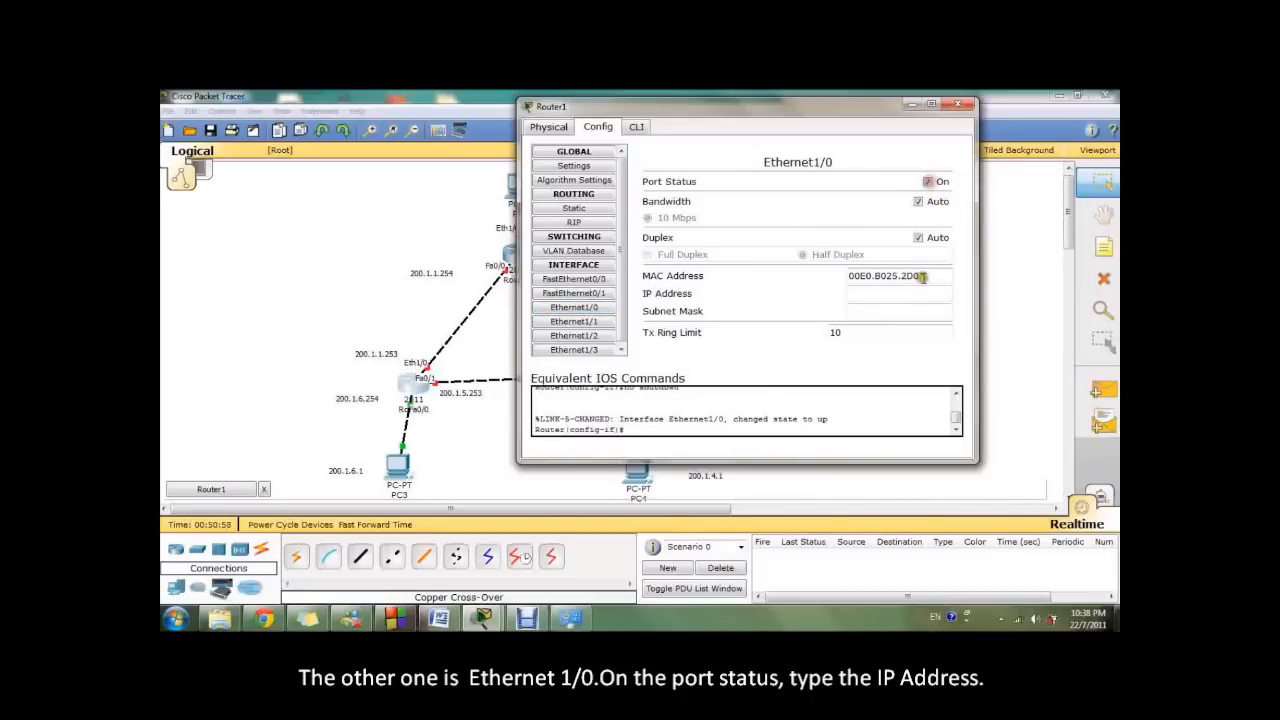
text(200.1.1.253)
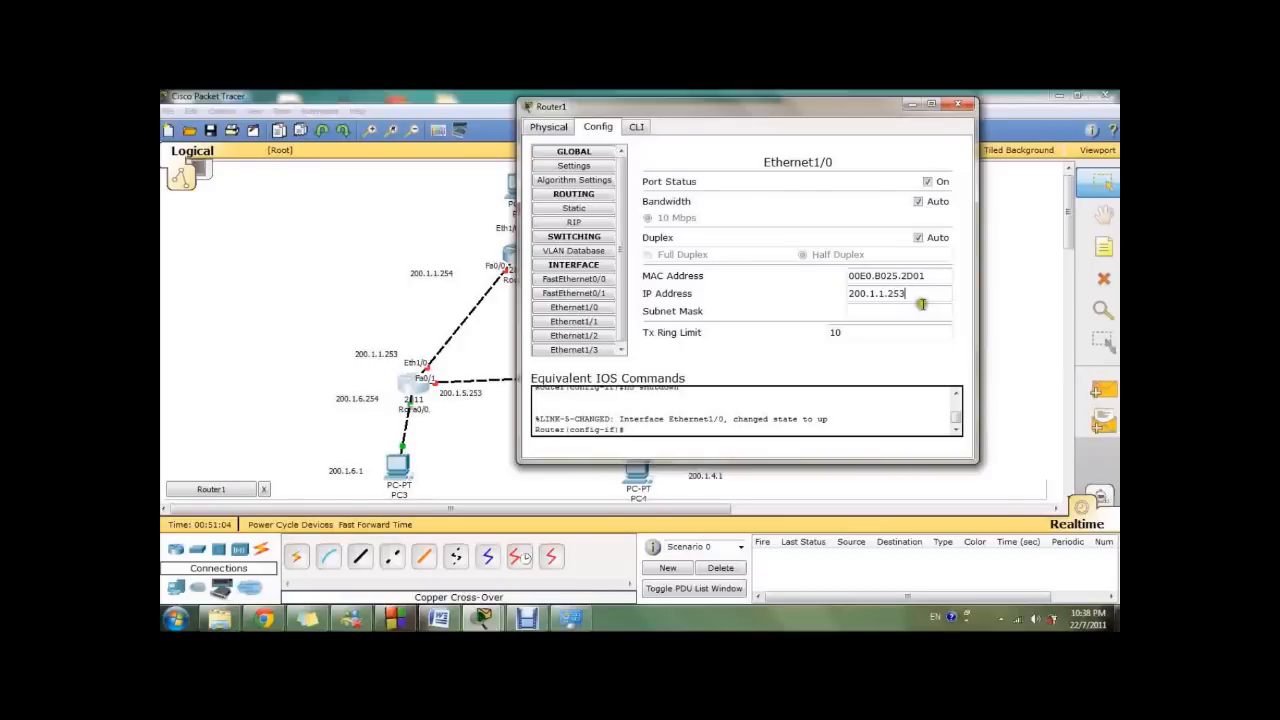
text(255.255.255.0)
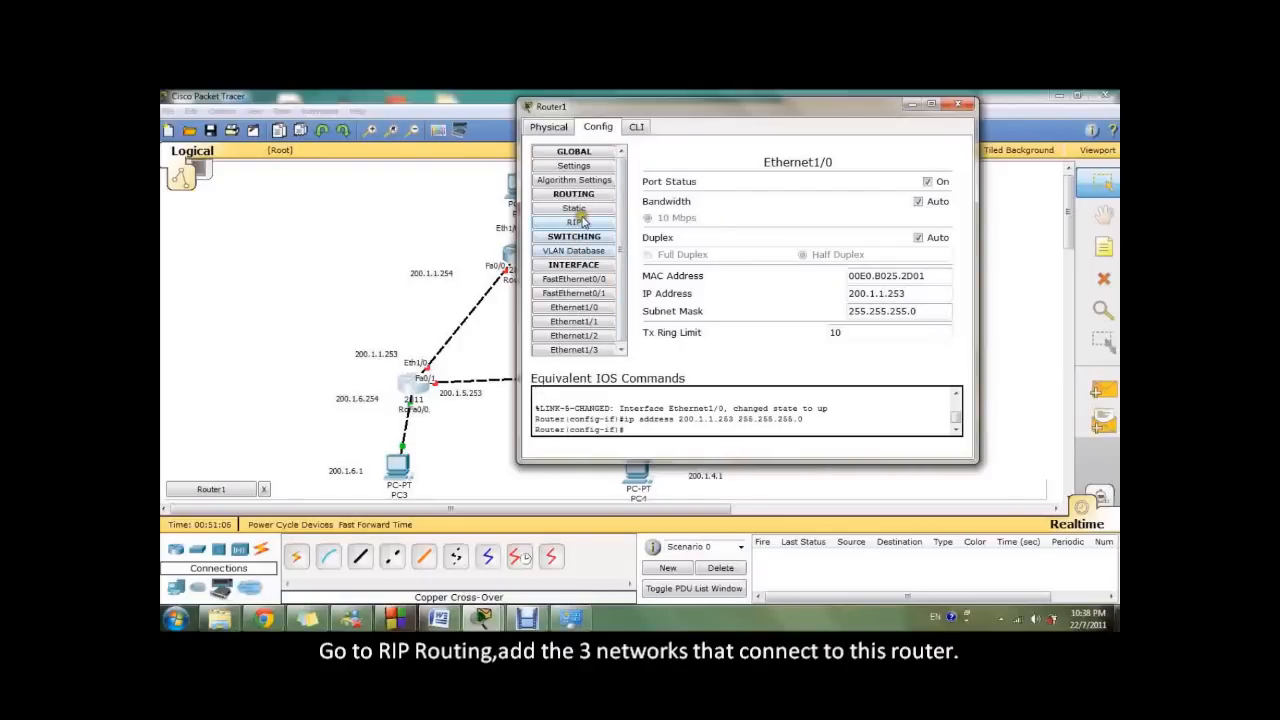
Add RIP networks 200.1.1.0, 200.1.5.0 and 200.1.6.0 to Router1, then close its window
click(573, 221)
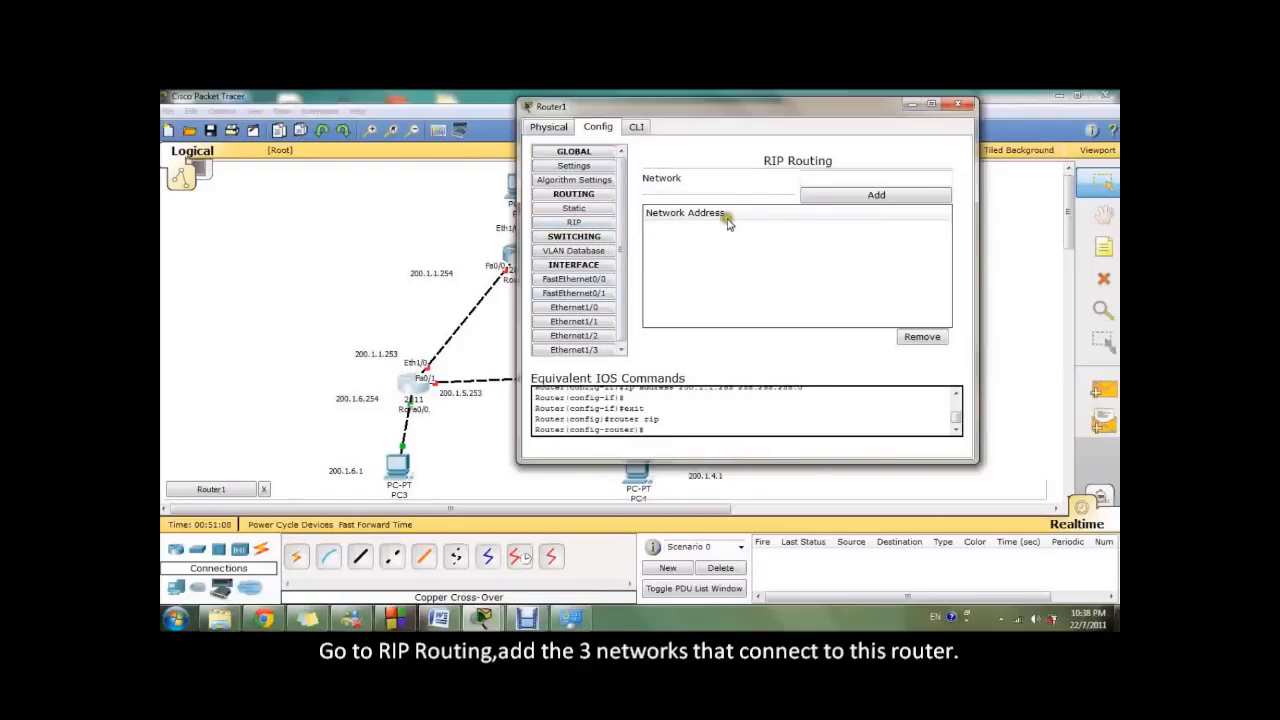
mouse_move(388, 440)
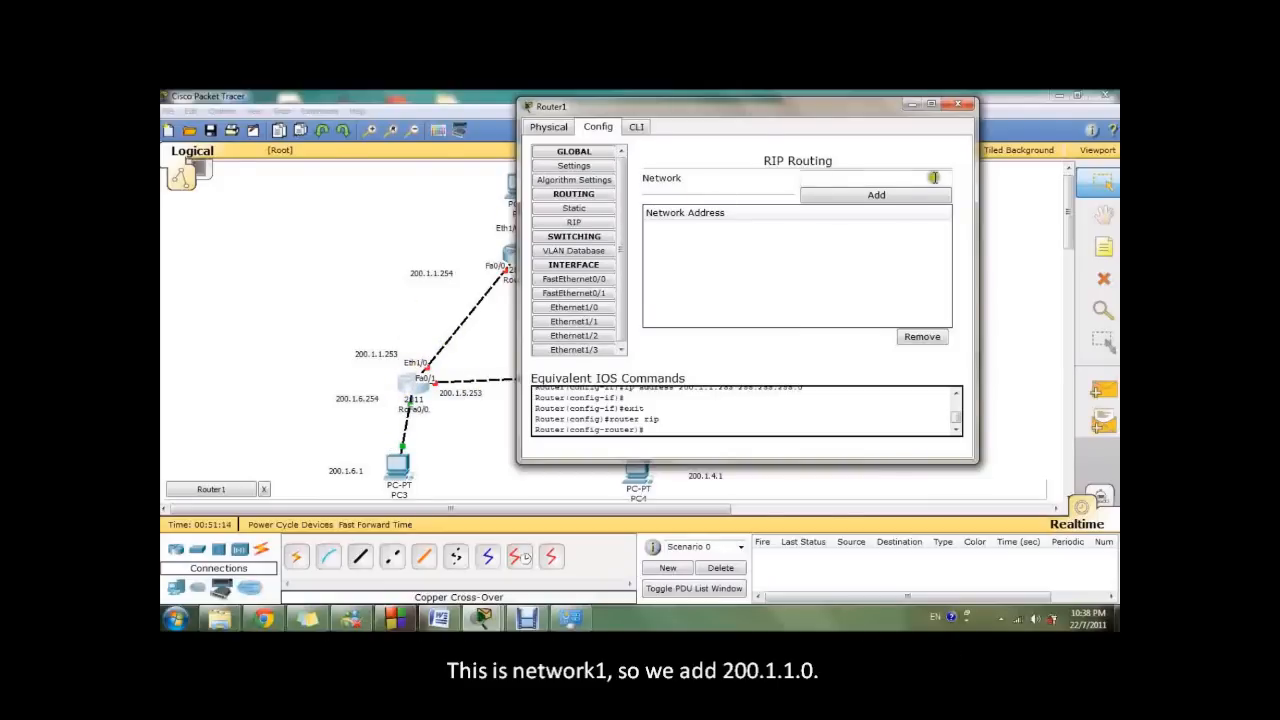
text(200.1.1.)
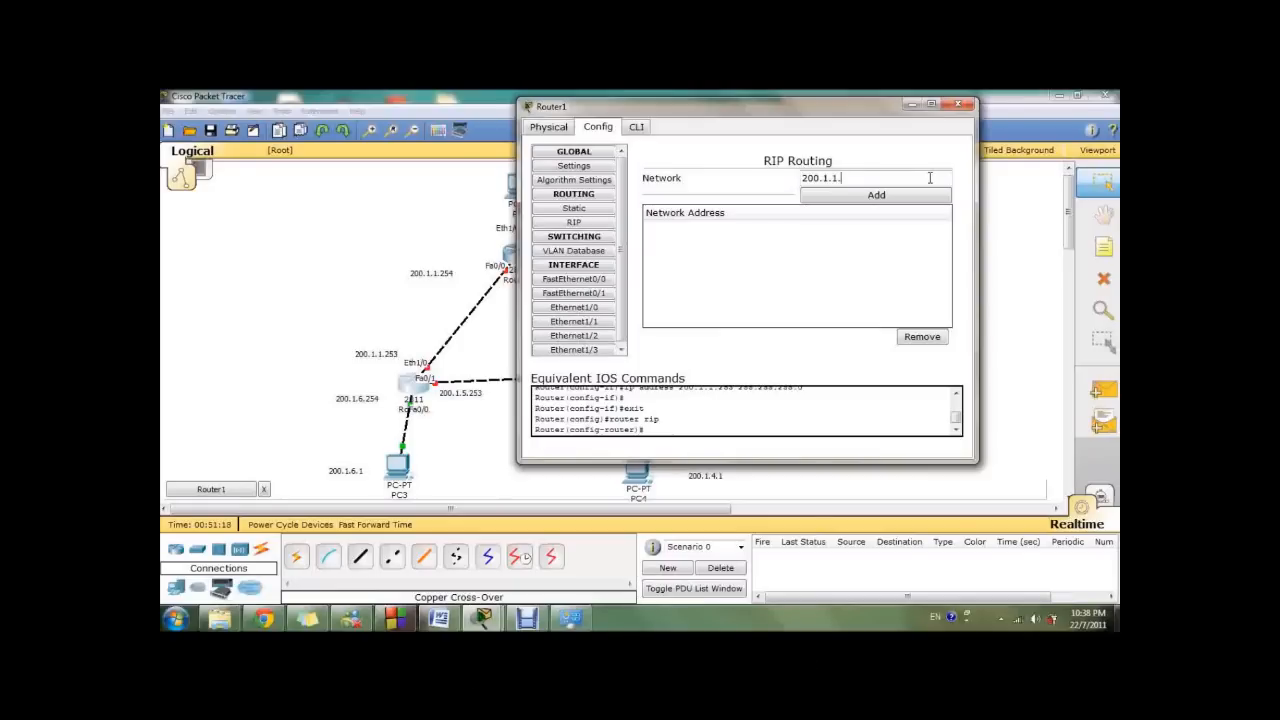
click(875, 195)
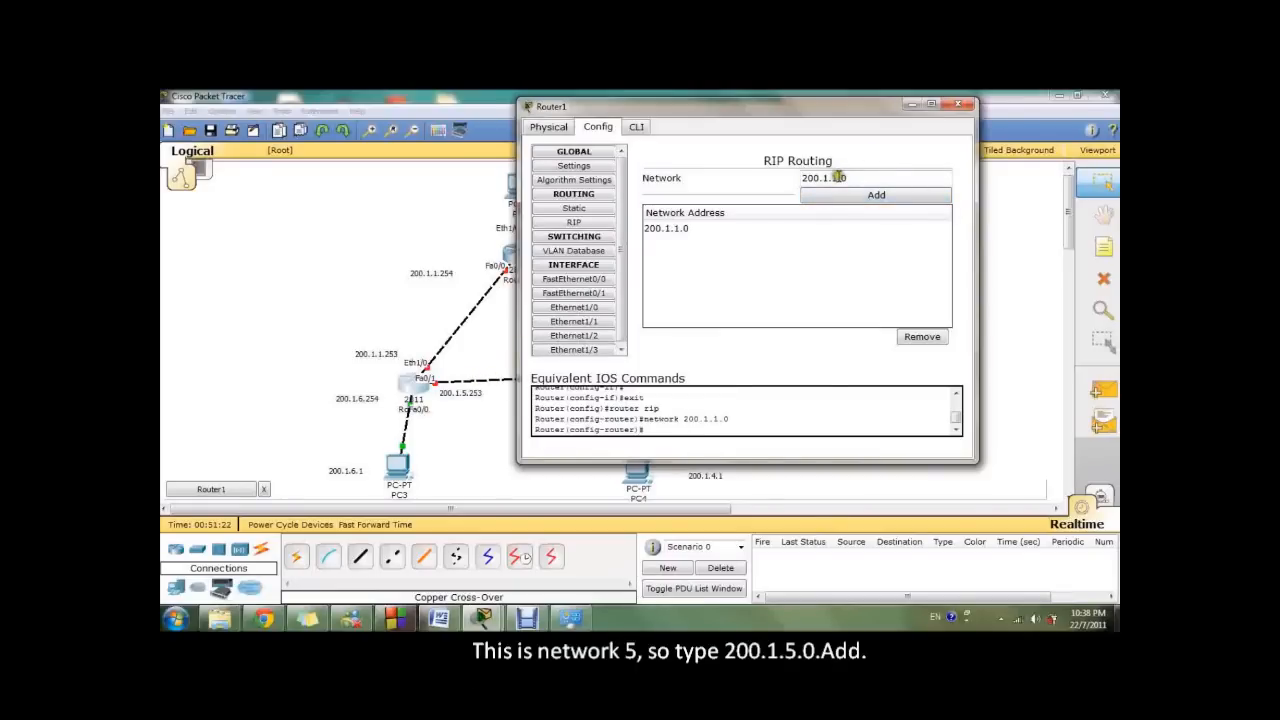
text(200.1.5.0)
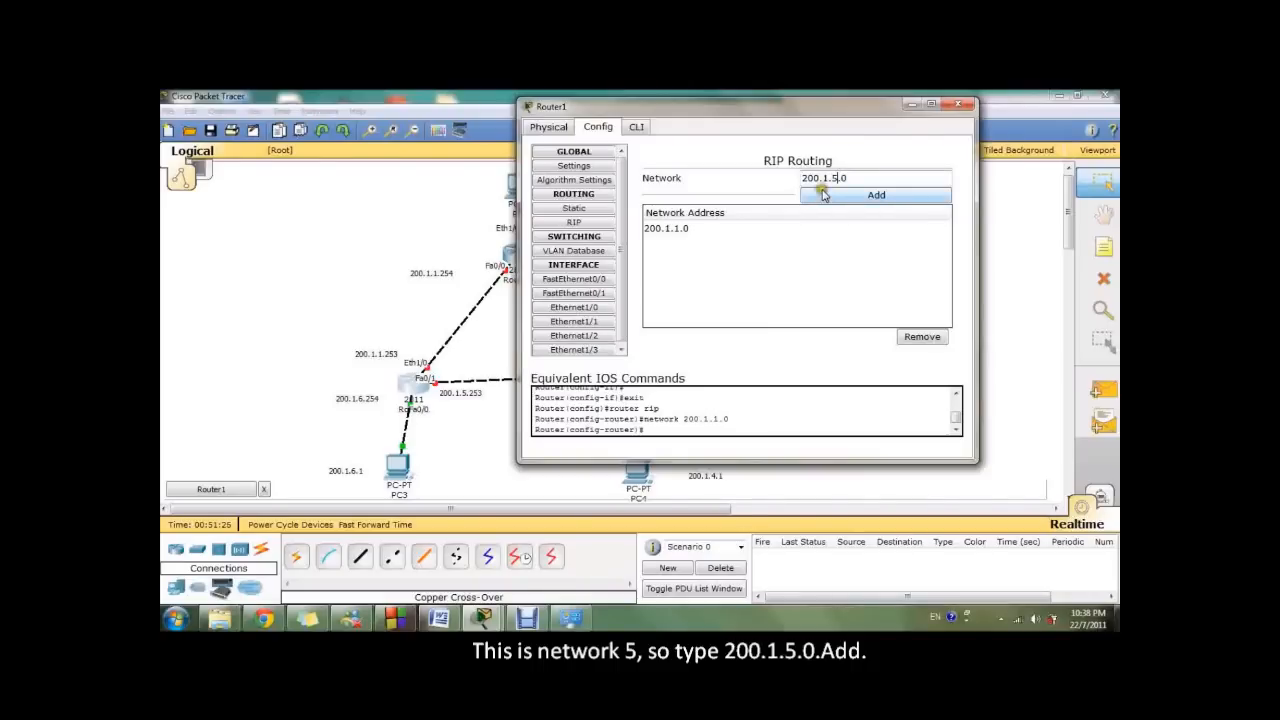
click(875, 194)
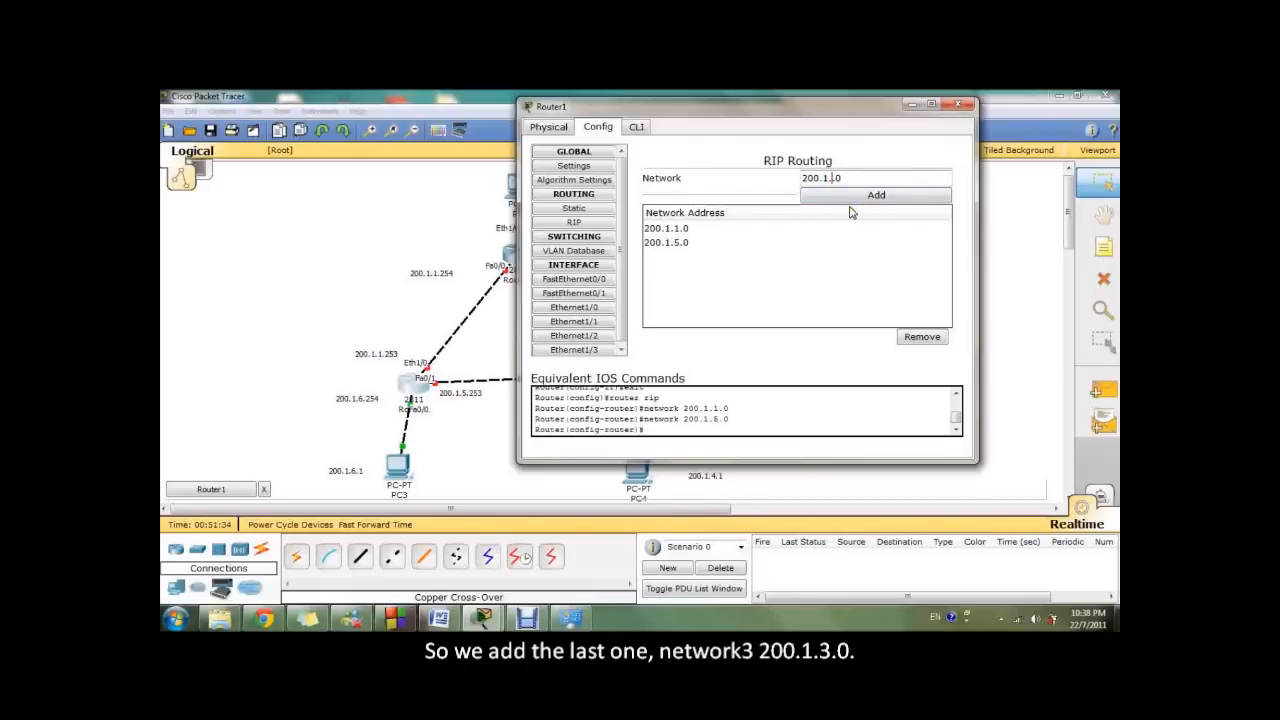
click(875, 195)
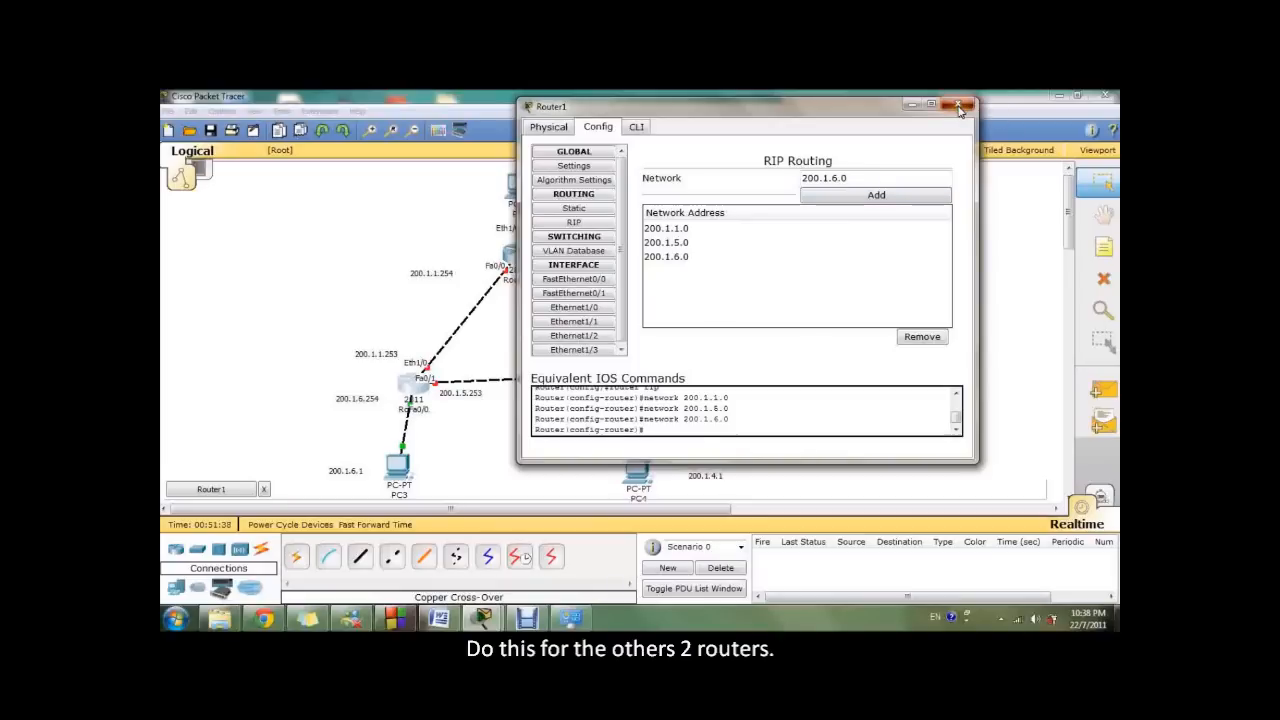
click(958, 105)
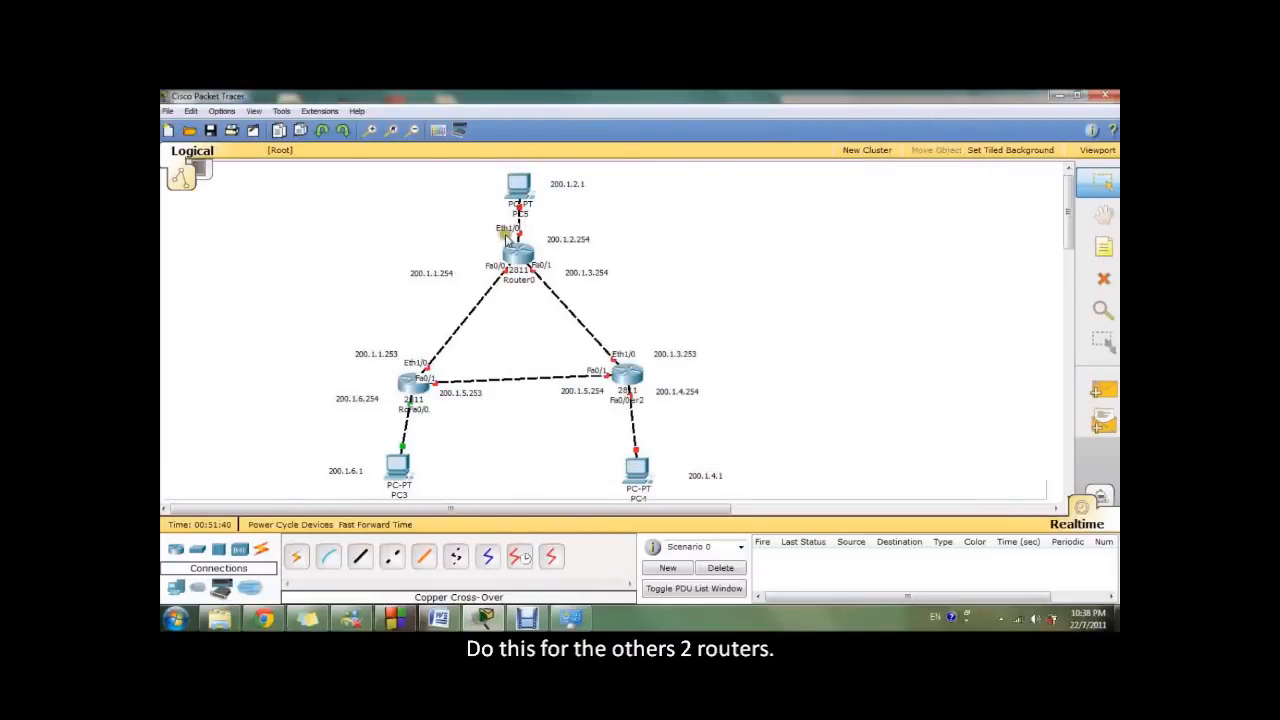